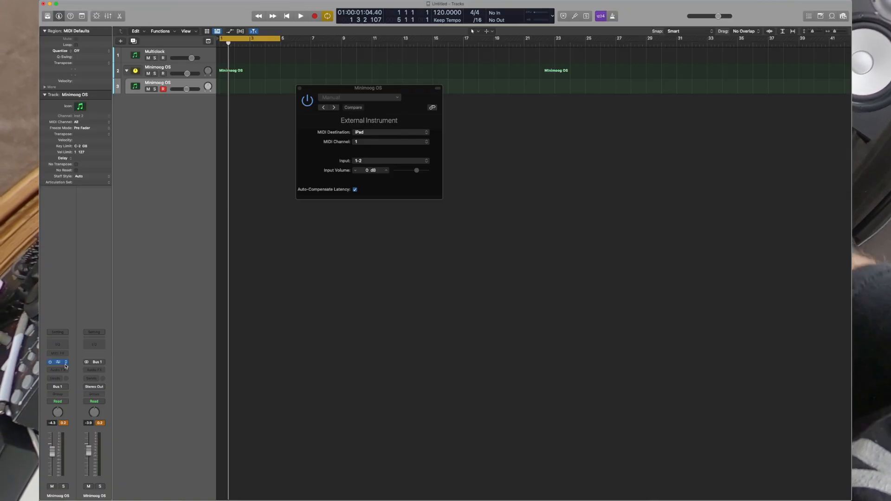
Browse the instrument plug-in menu on the Minimoog OS channel strip, hovering Utility and AU Instruments
click(57, 362)
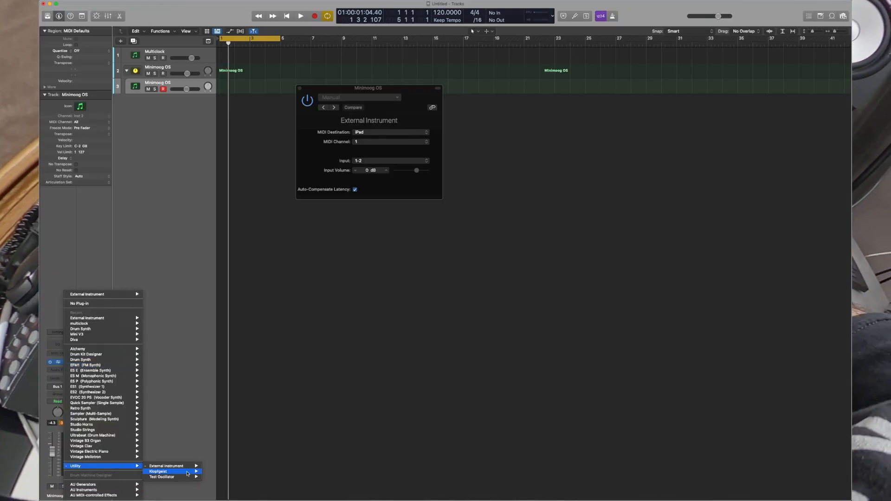
mouse_move(83, 491)
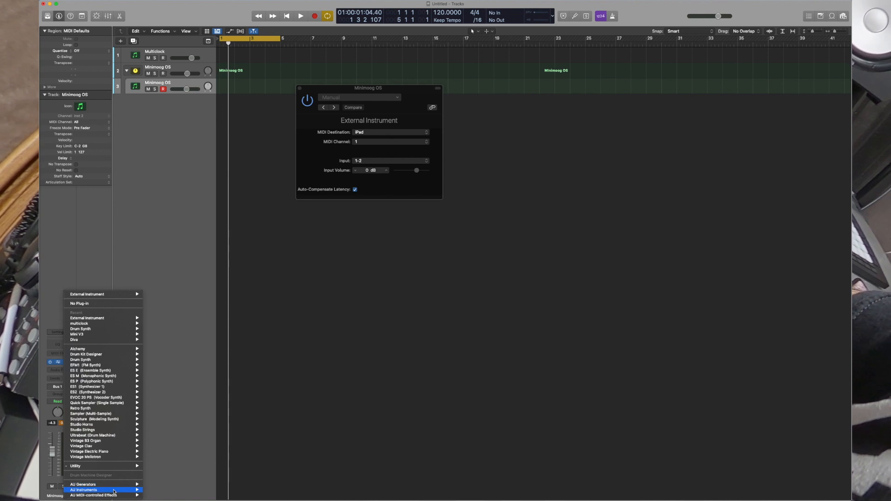
mouse_move(110, 480)
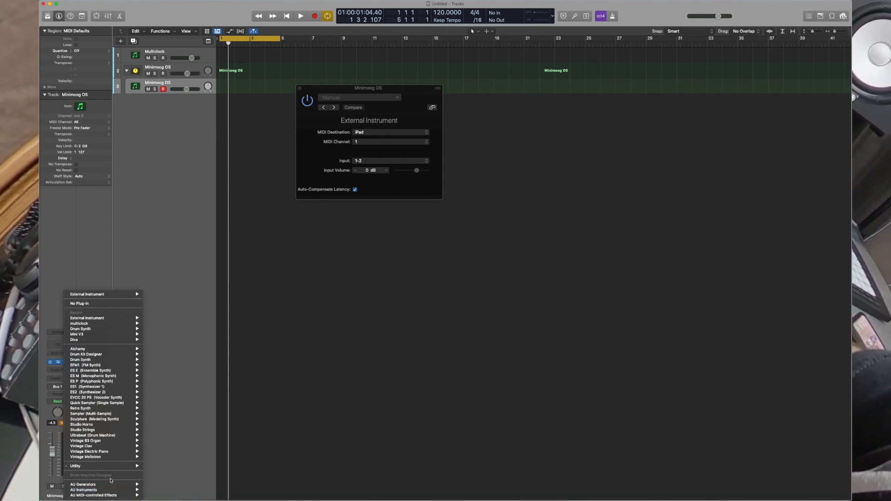